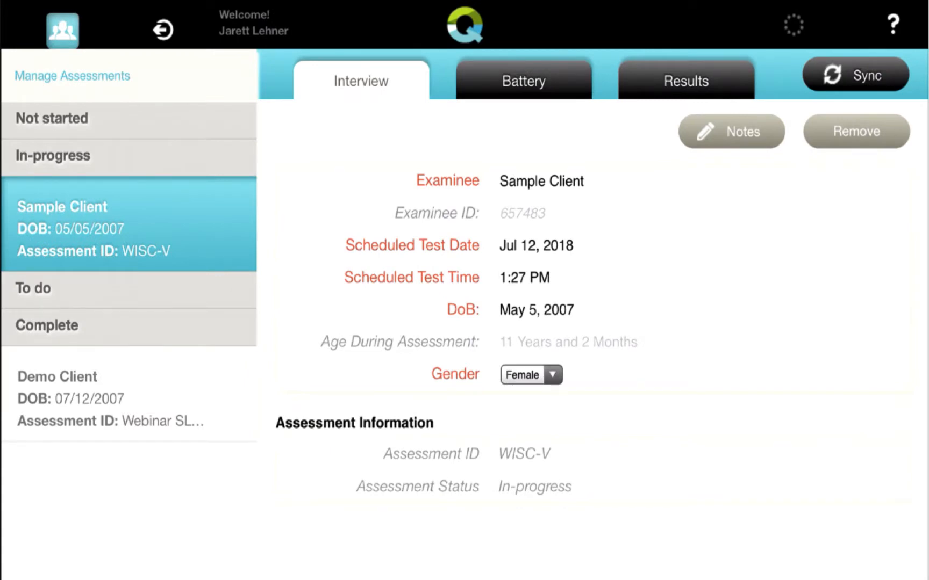
Open the date-of-birth picker for Sample Client, currently showing May 5, 2007.
click(129, 225)
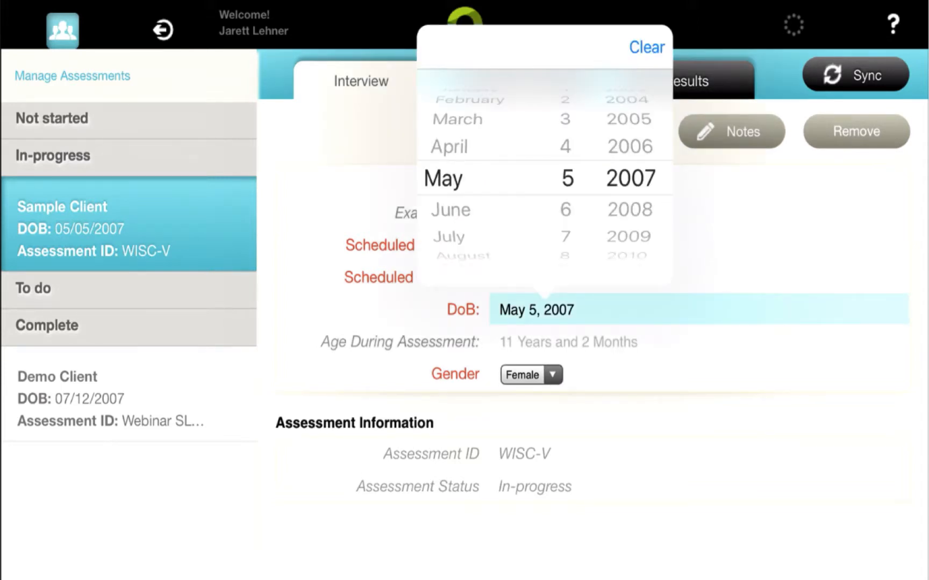
Change the birth date to April 3, 2007 and acknowledge the Demographic Data Changed alert.
scroll(down, 3)
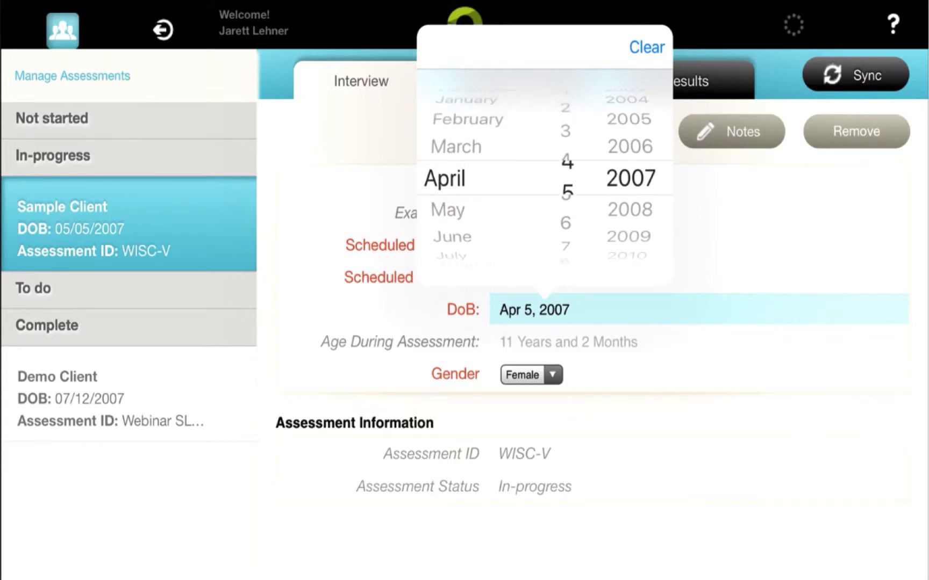
scroll(down, 3)
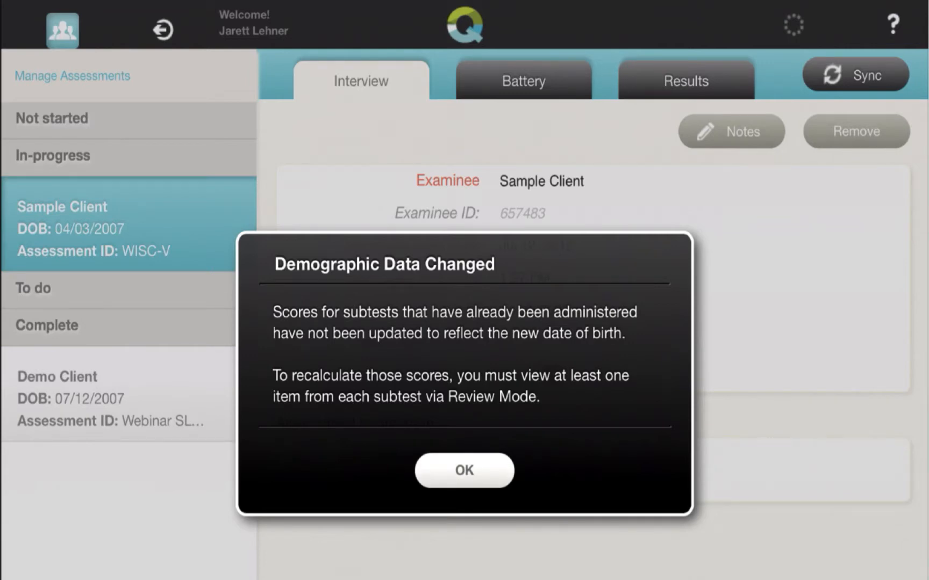
click(464, 470)
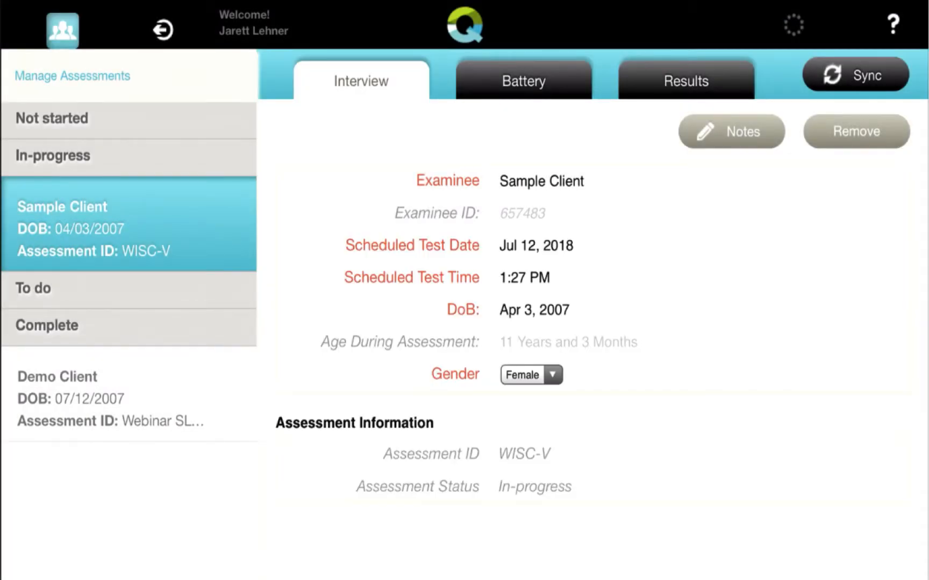
From the Battery tab, resume the completed WISC-V Coding subtest to its end-of-subtest summary.
click(524, 81)
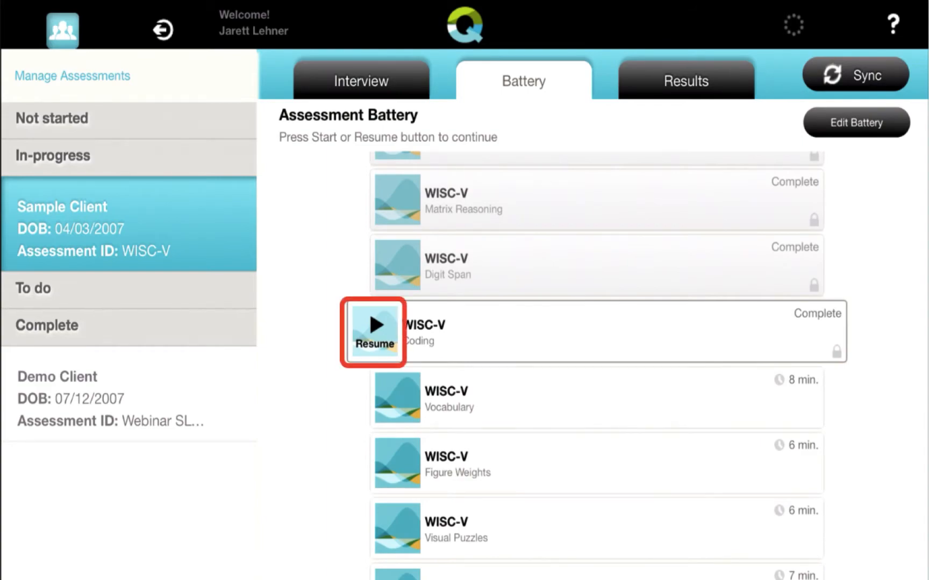
click(373, 330)
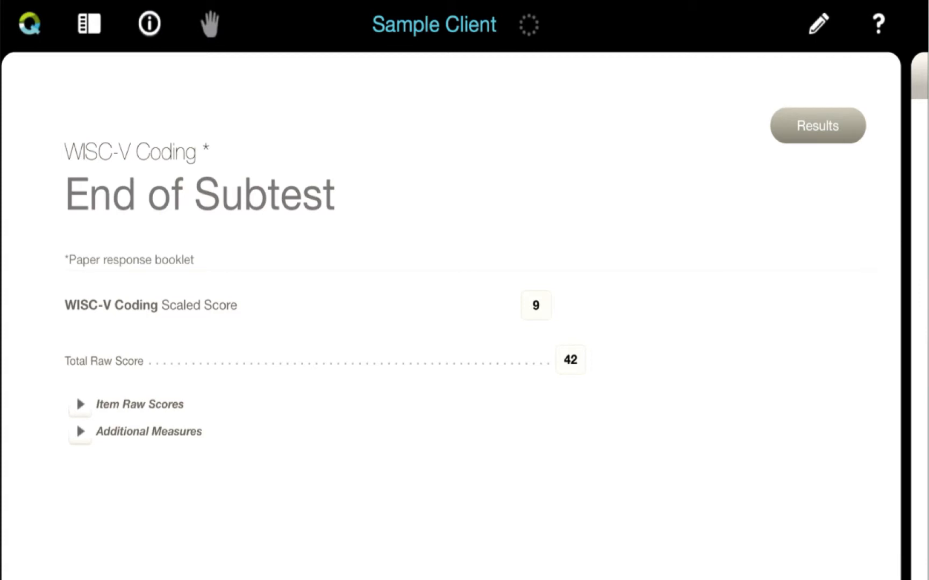
Show the Test Overview list expanded under Coding with its demo, test items and summary page.
click(88, 24)
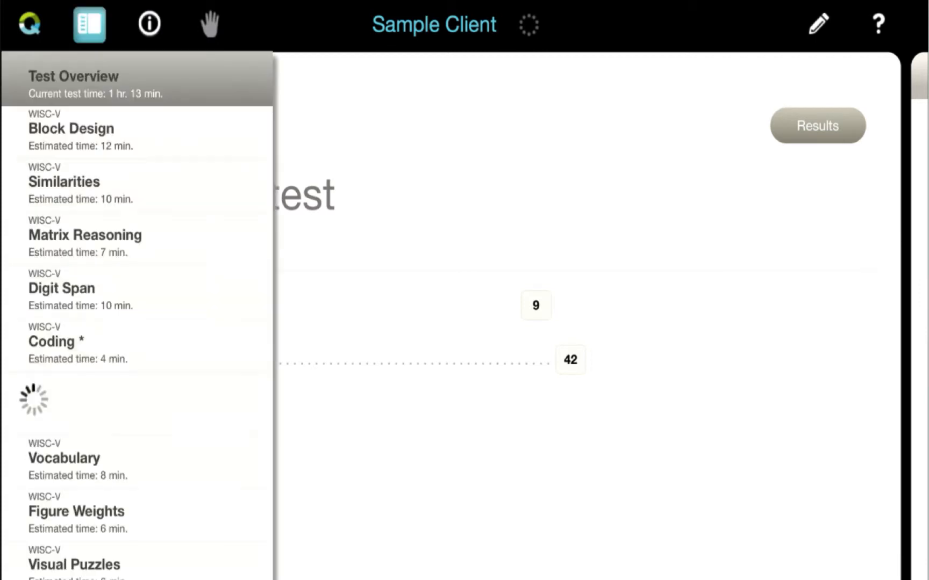
scroll(down, 3)
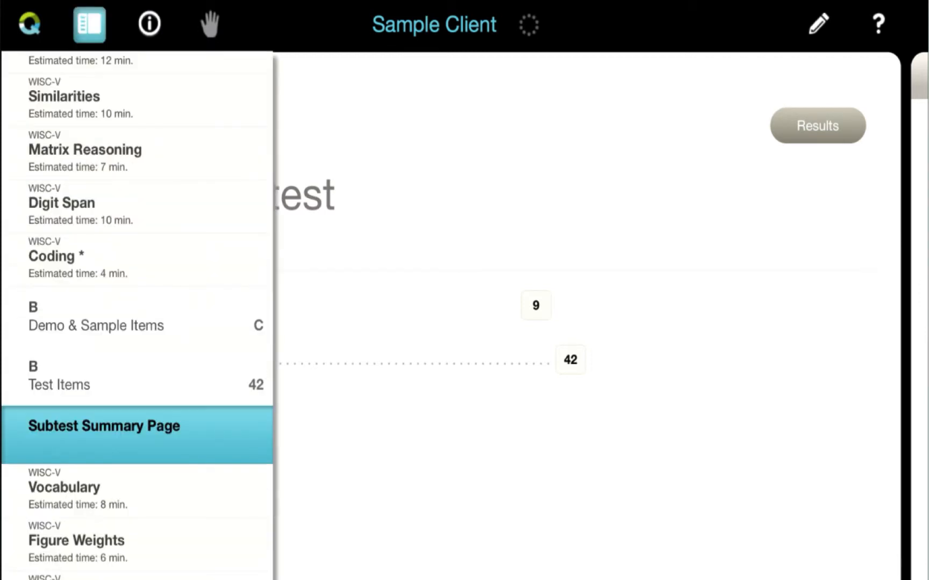